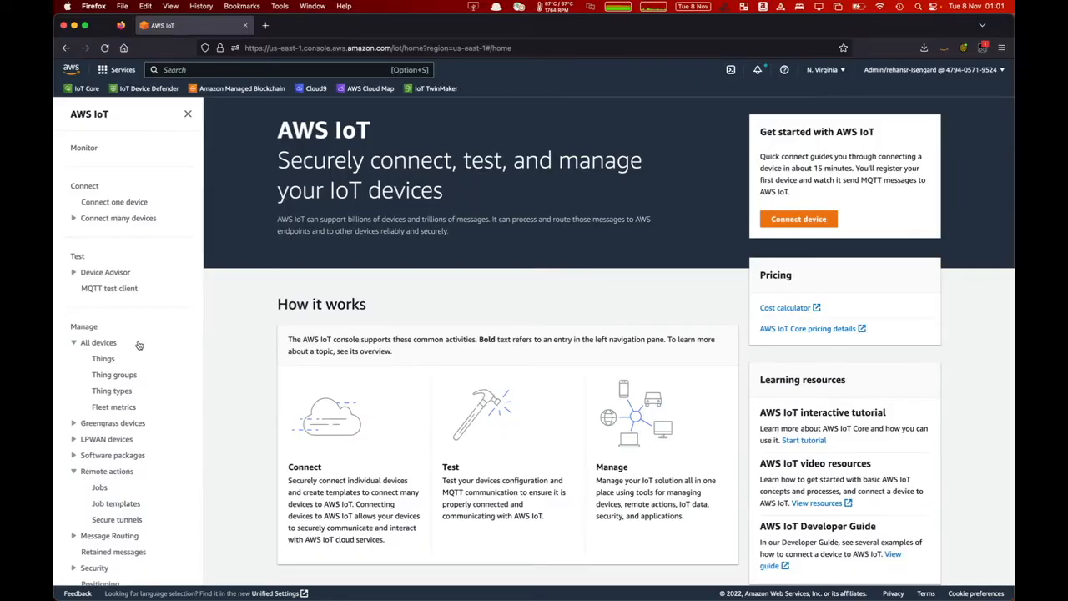
- Open the tunnel-device-2022-09-01 thing from the Things list
{"action": "left_click", "coordinate": [103, 358]}
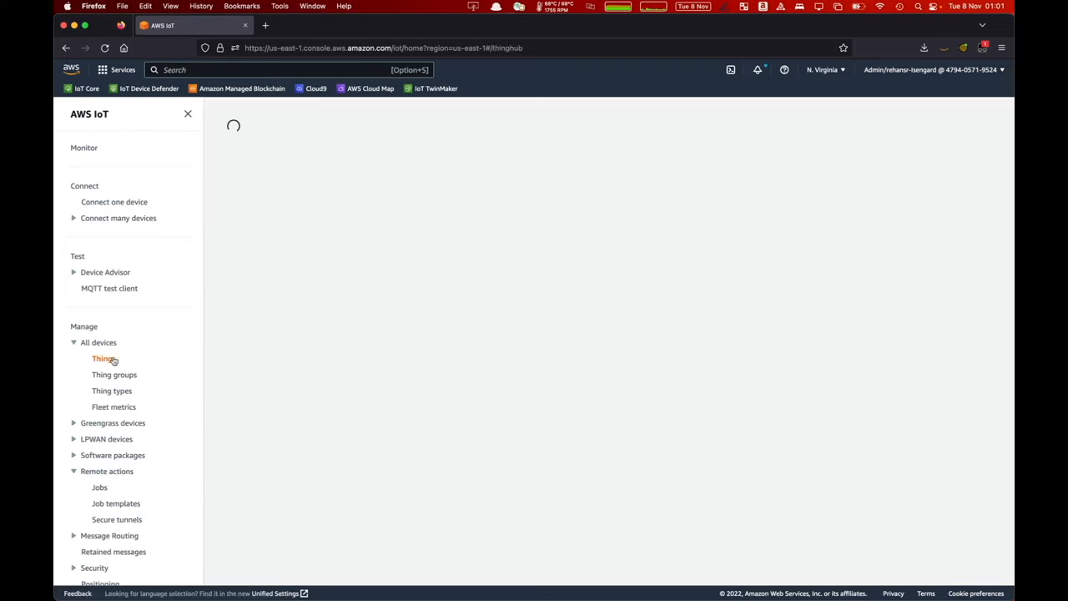
{"action": "left_click", "coordinate": [103, 358]}
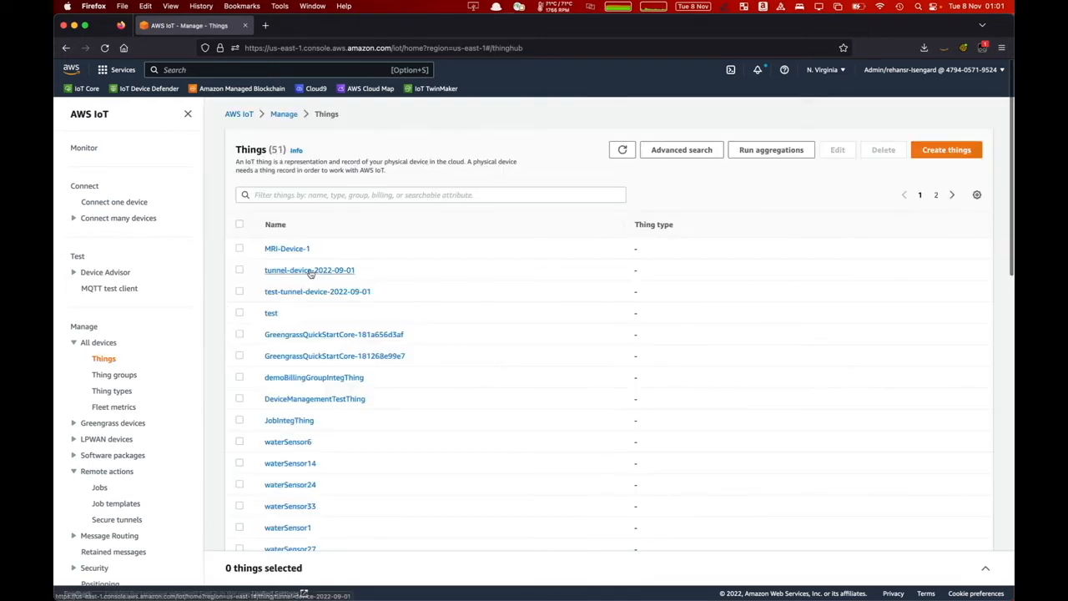
{"action": "left_click", "coordinate": [309, 269]}
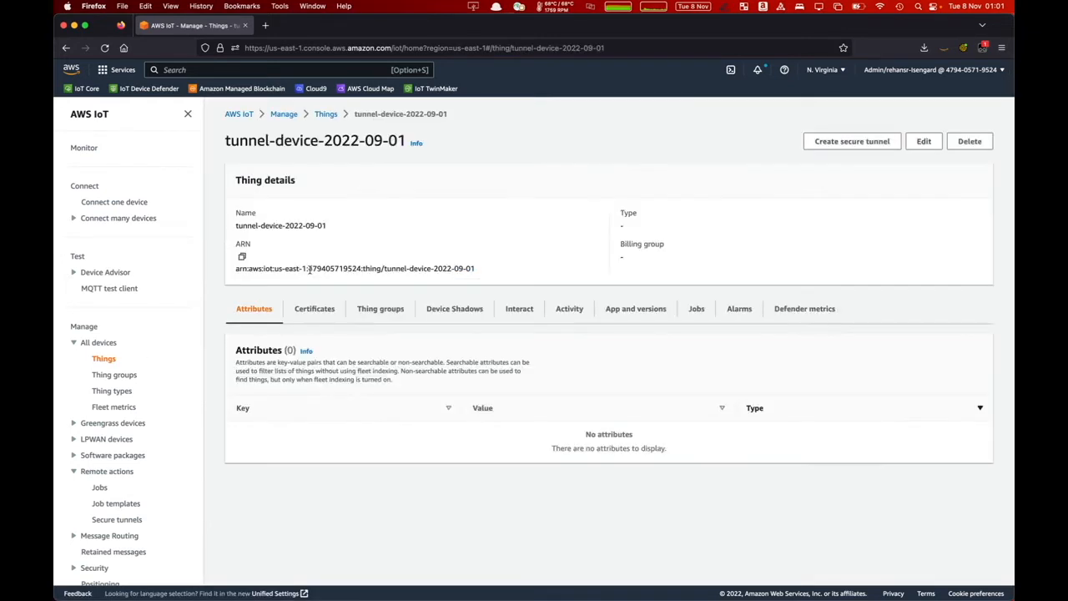
{"action": "mouse_move", "coordinate": [850, 141]}
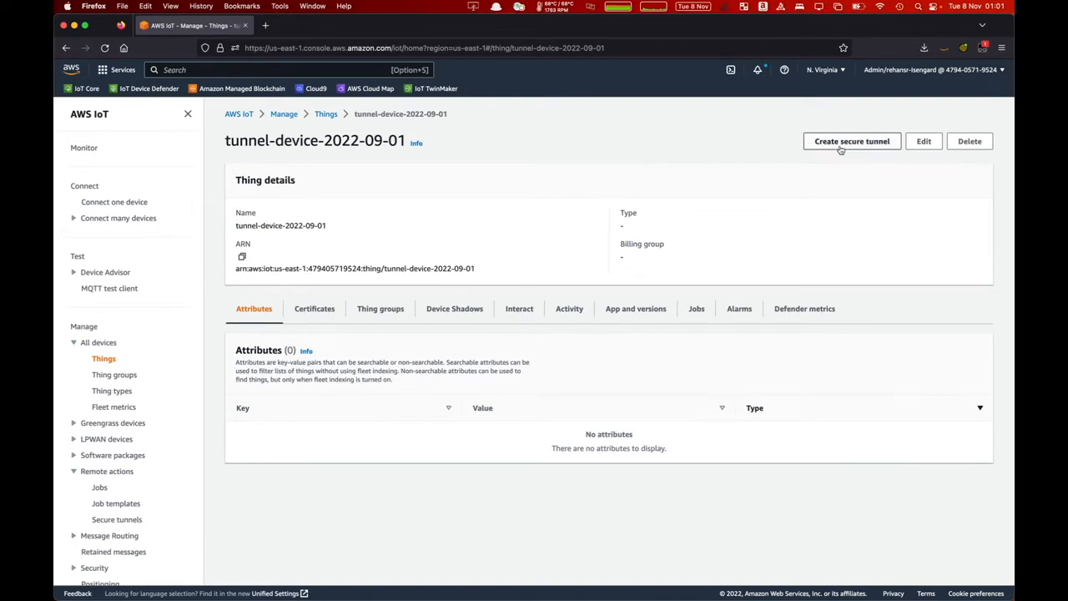
{"action": "mouse_move", "coordinate": [851, 141]}
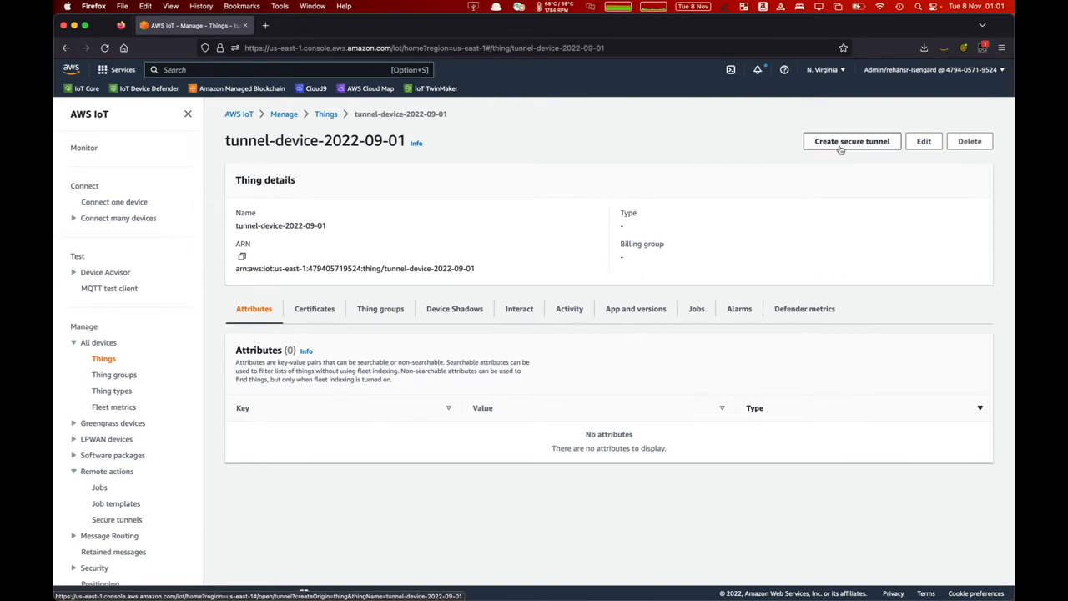
- Start a secure tunnel for this thing with Quick setup, after briefly viewing Manual setup
{"action": "left_click", "coordinate": [851, 141]}
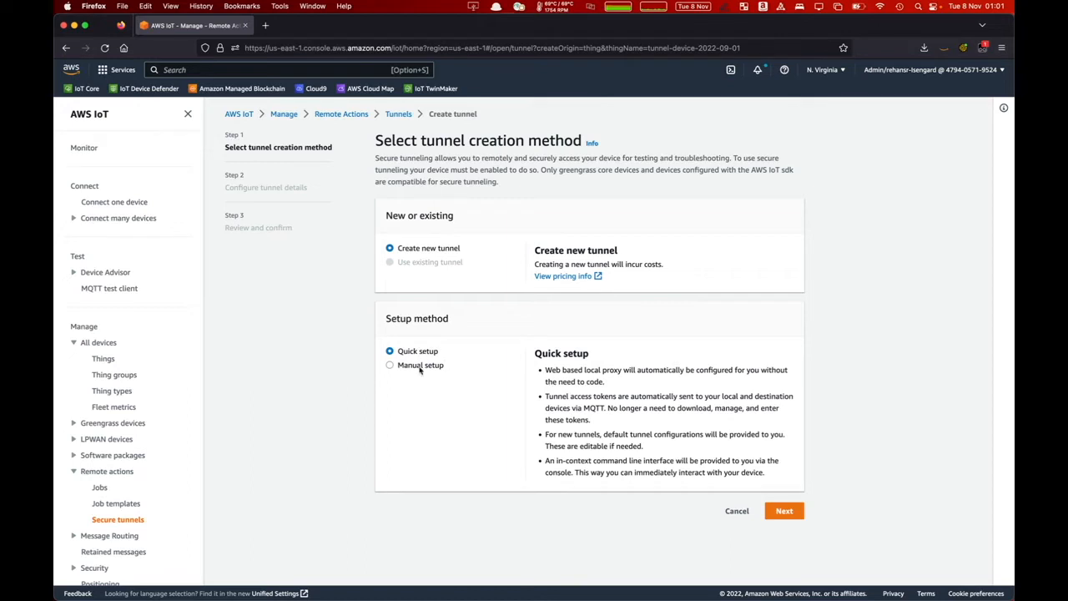
{"action": "left_click", "coordinate": [389, 365]}
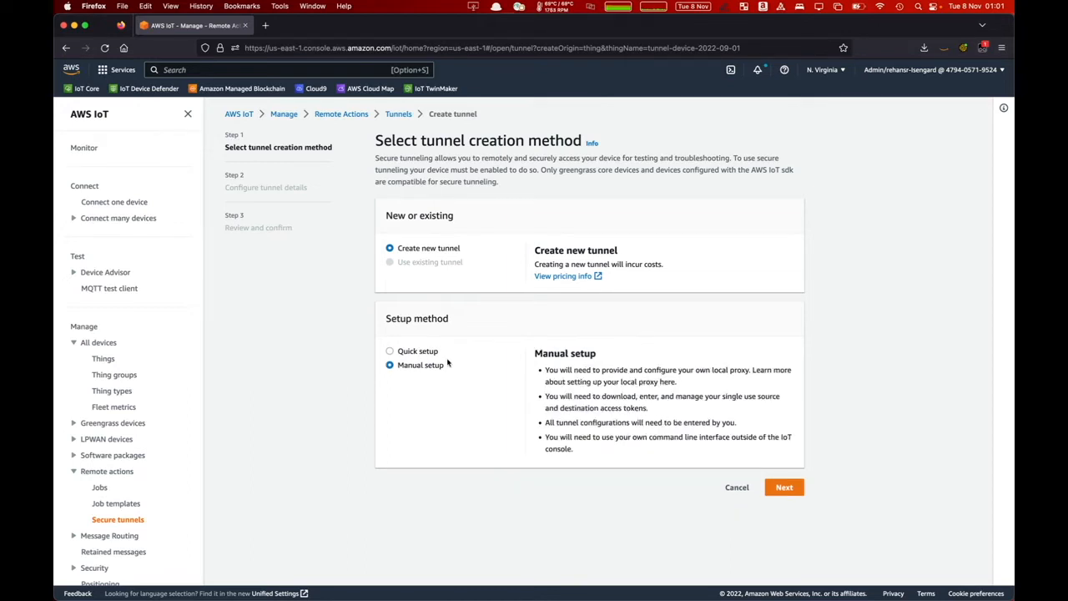
{"action": "left_click", "coordinate": [389, 350]}
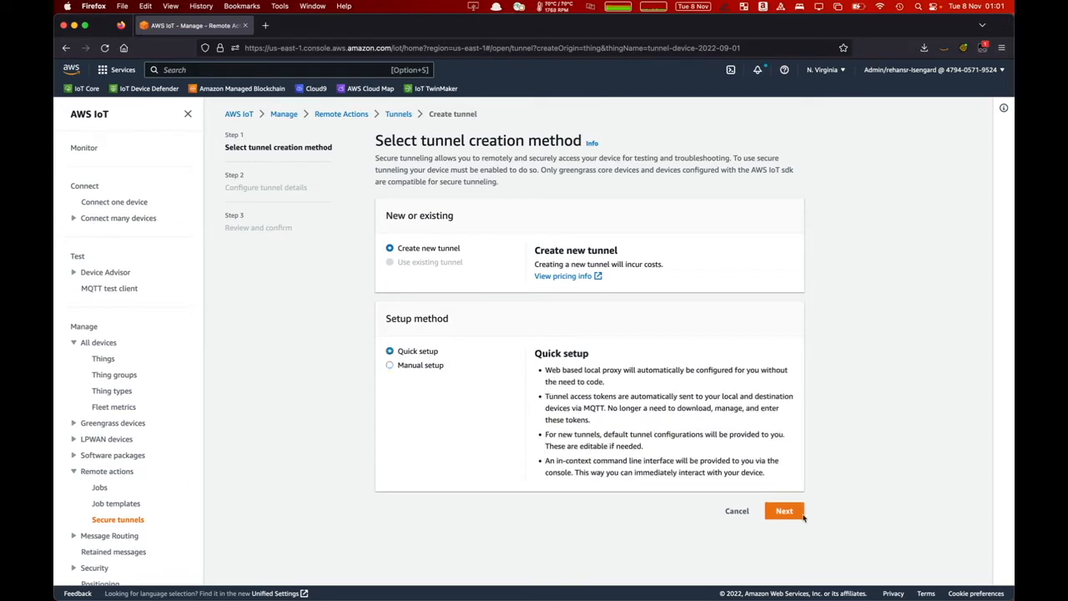
{"action": "left_click", "coordinate": [784, 509]}
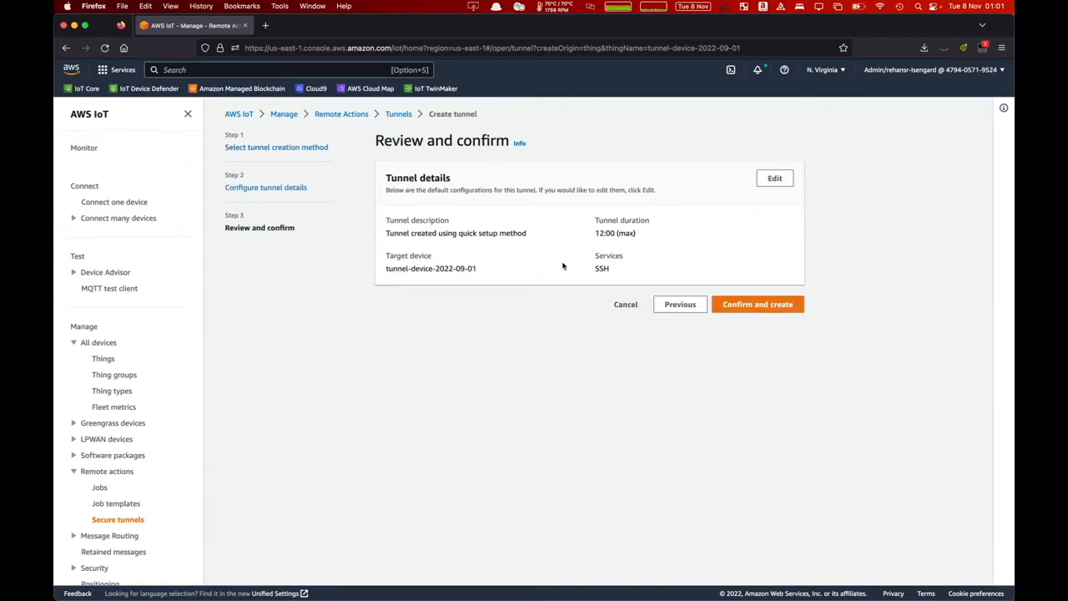
{"action": "mouse_move", "coordinate": [488, 241]}
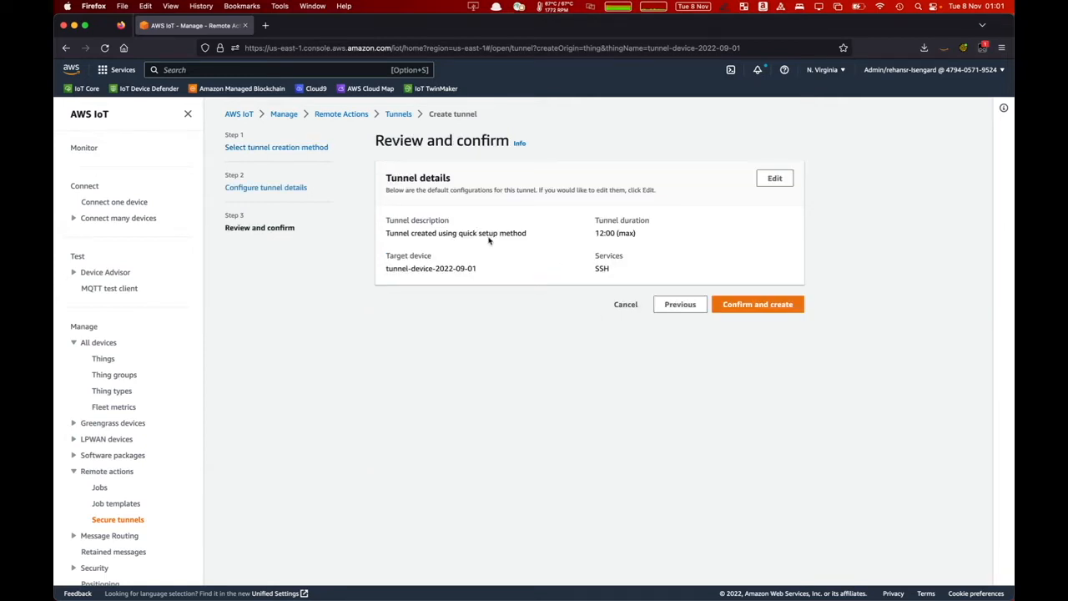
{"action": "mouse_move", "coordinate": [612, 247]}
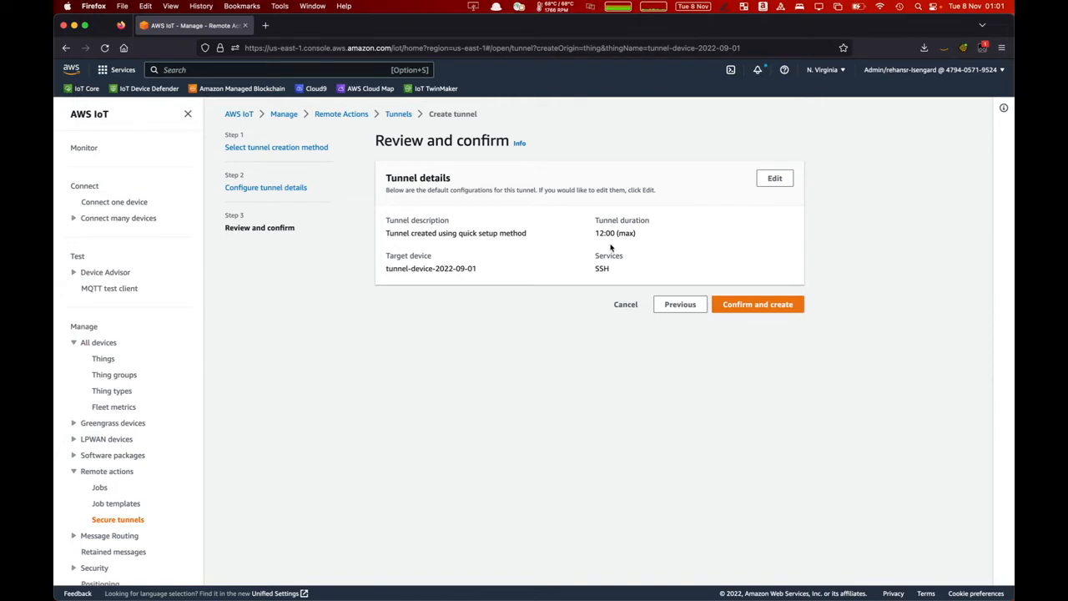
{"action": "mouse_move", "coordinate": [631, 236]}
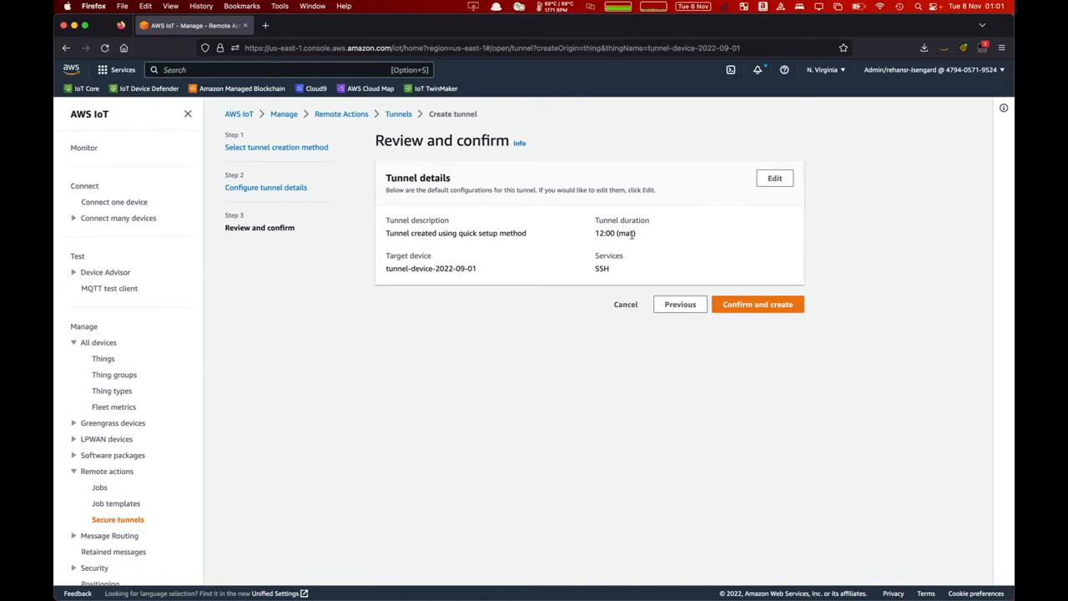
{"action": "mouse_move", "coordinate": [757, 303]}
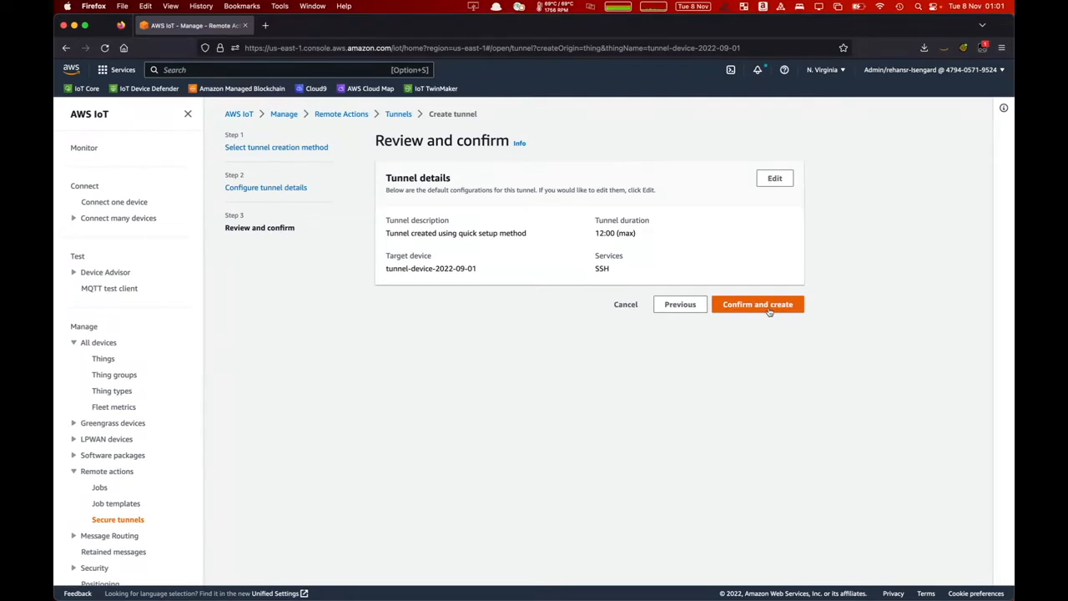
- Confirm tunnel creation and dismiss the access tokens dialog to view tunnel details
{"action": "left_click", "coordinate": [756, 304]}
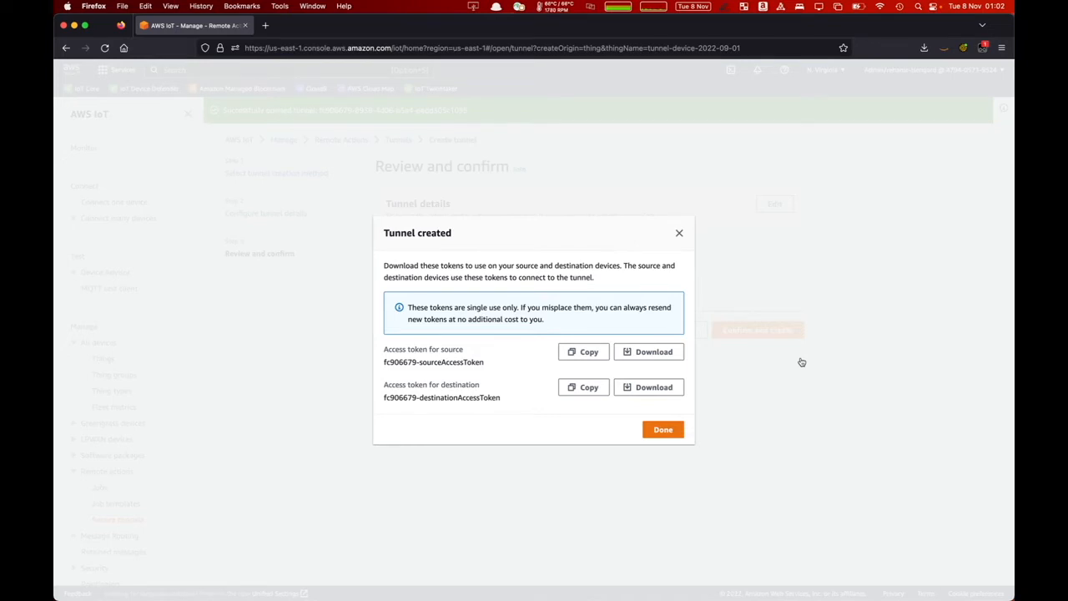
{"action": "mouse_move", "coordinate": [663, 429]}
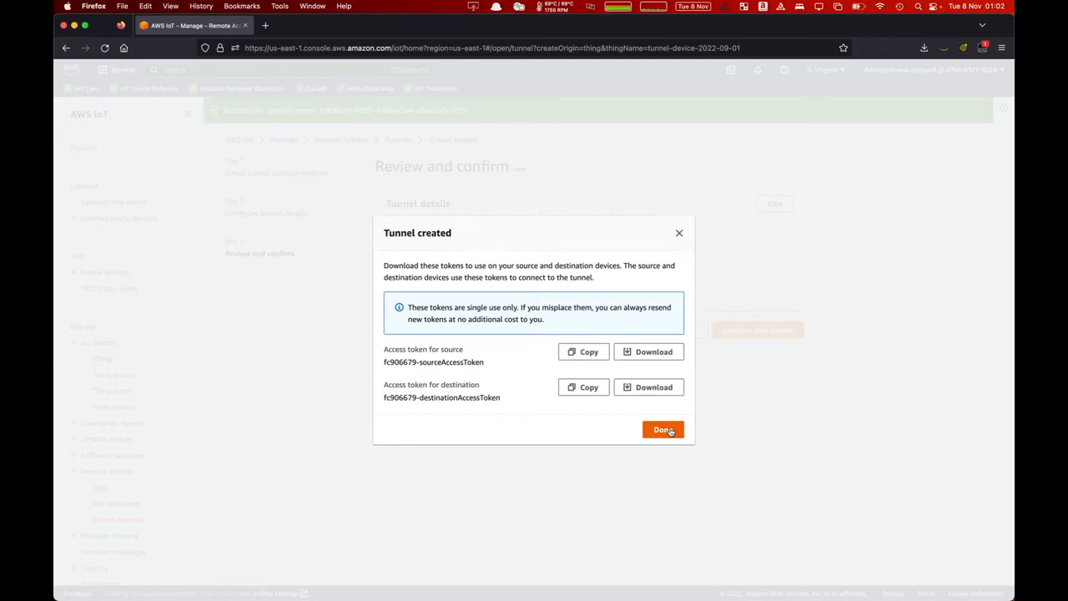
{"action": "left_click", "coordinate": [663, 428]}
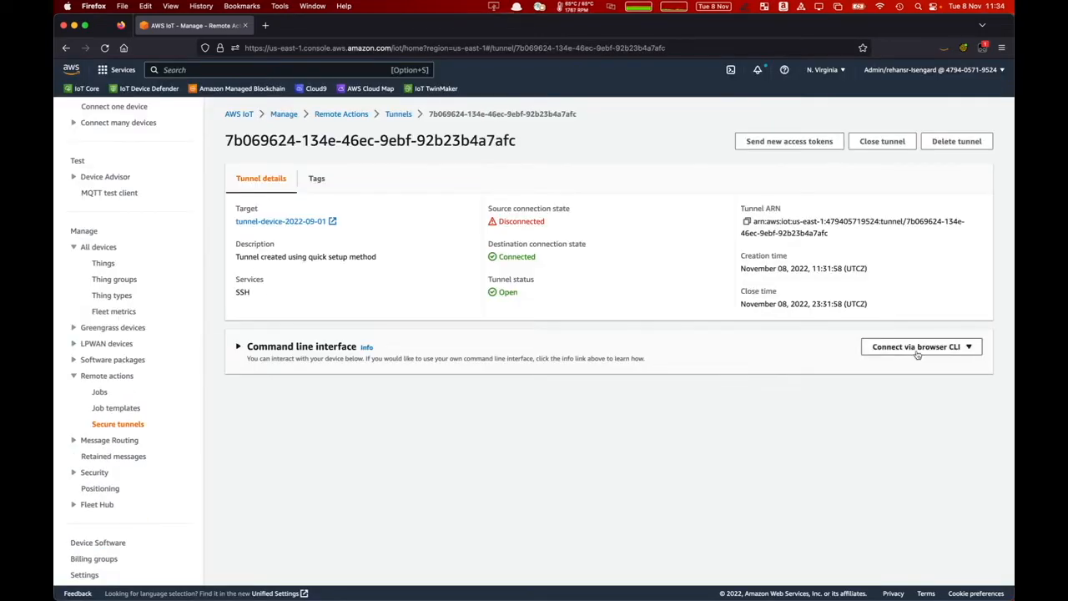
- Connect the browser CLI as ubuntu using private-key-tunnel-test.pem
{"action": "left_click", "coordinate": [915, 346]}
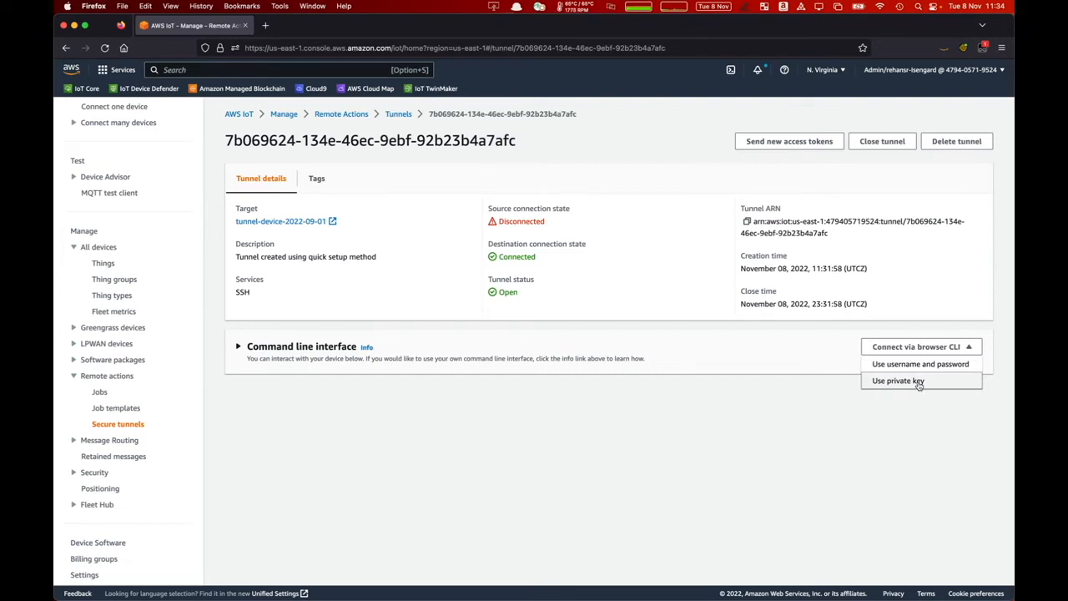
{"action": "left_click", "coordinate": [898, 380]}
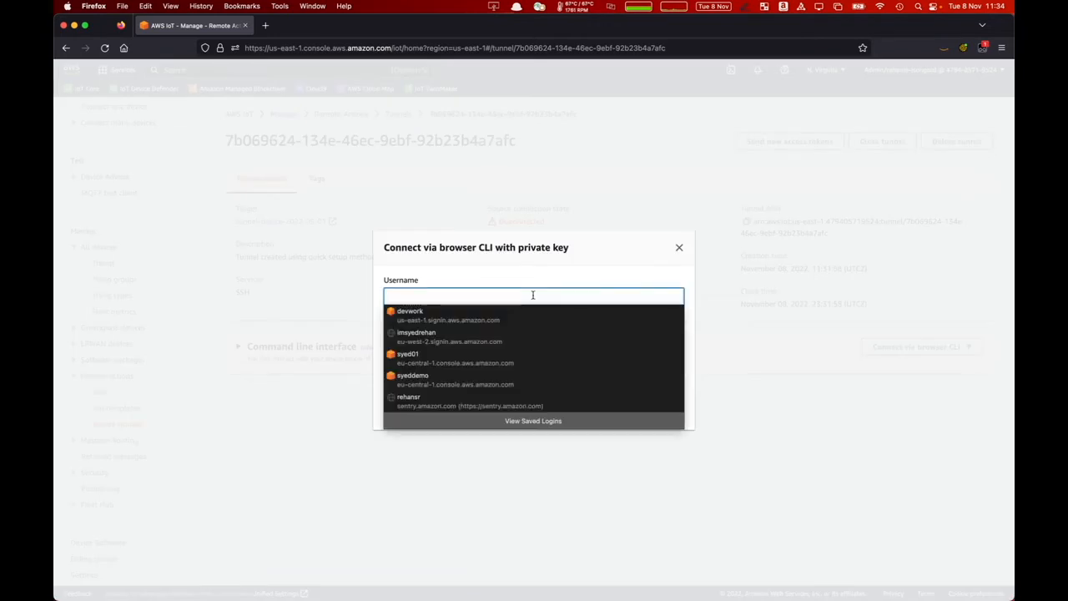
{"action": "type", "text": "ubuntu"}
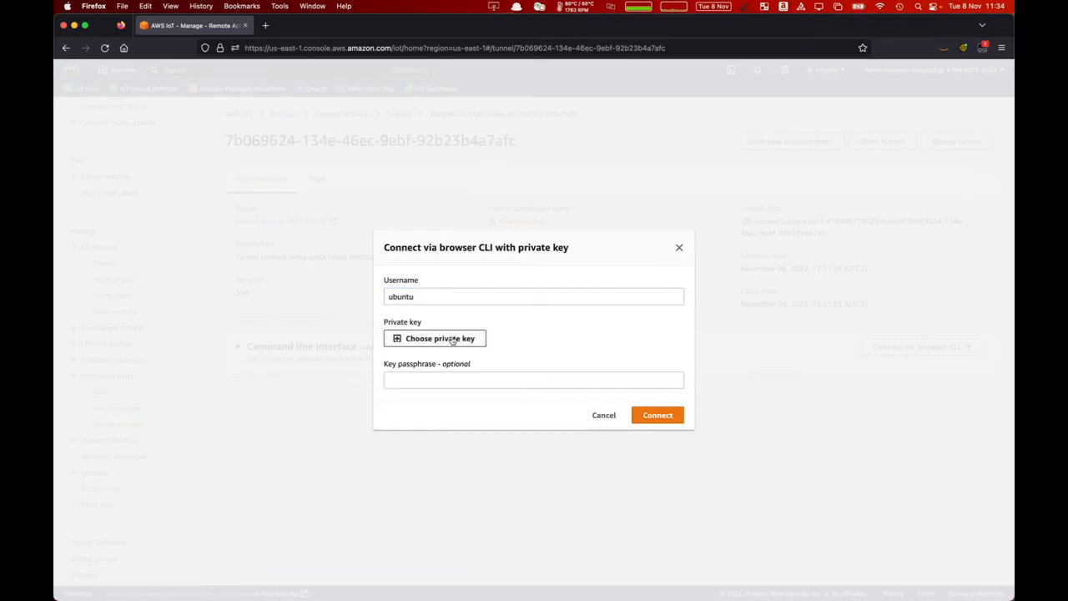
{"action": "left_click", "coordinate": [433, 338]}
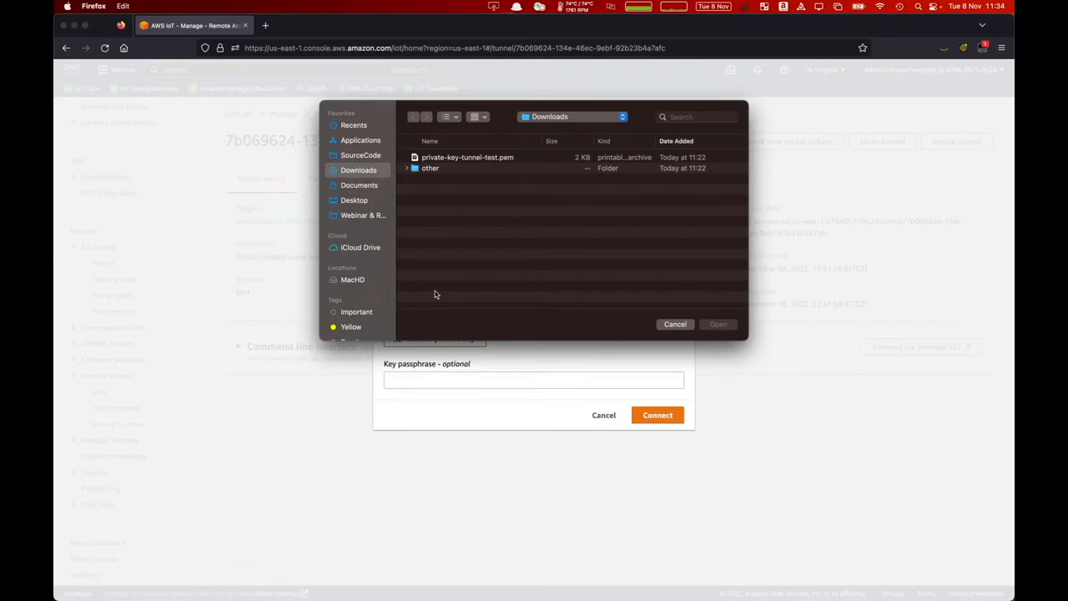
{"action": "left_click", "coordinate": [467, 157]}
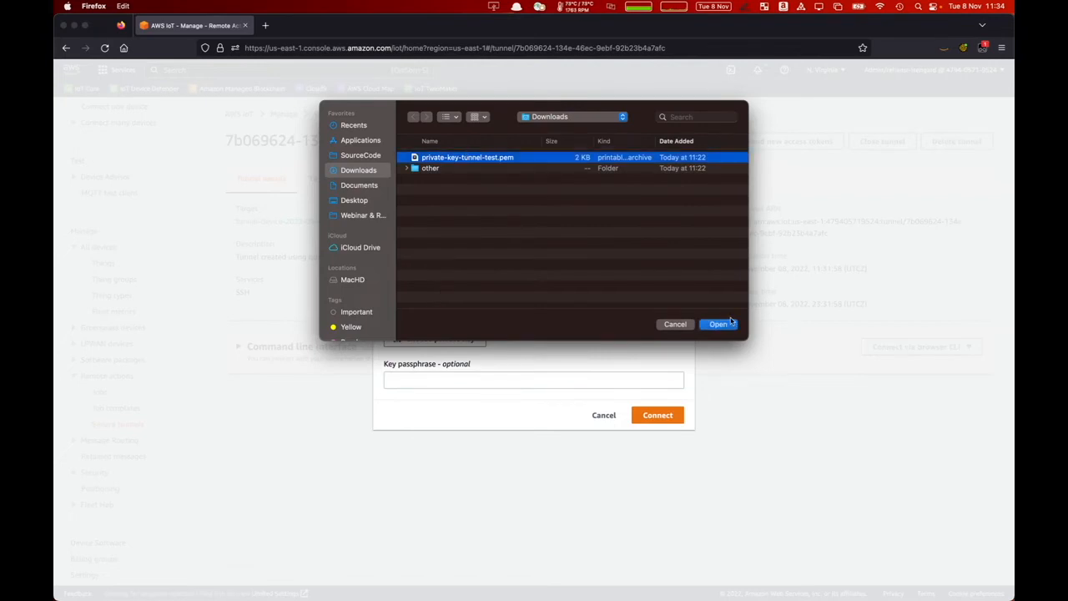
{"action": "left_click", "coordinate": [717, 323]}
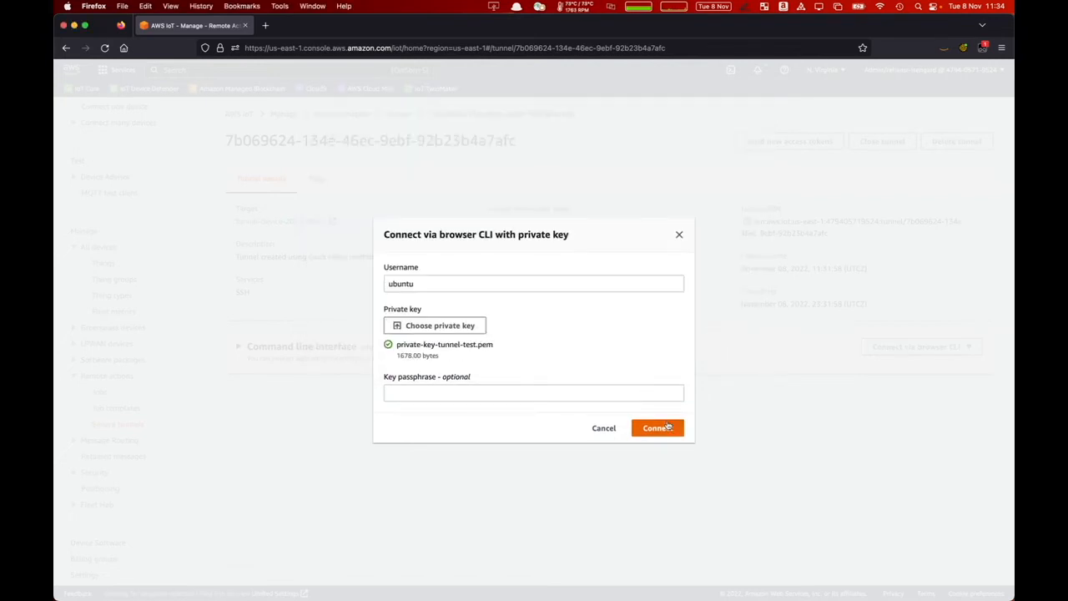
{"action": "left_click", "coordinate": [657, 427]}
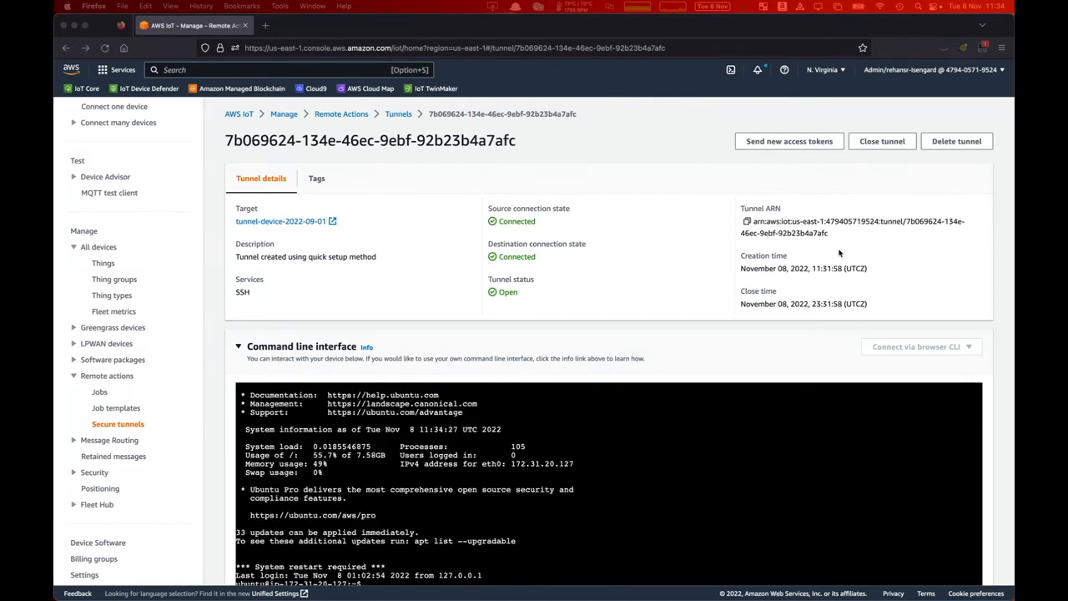
{"action": "scroll", "scroll_direction": "down", "scroll_amount": 3}
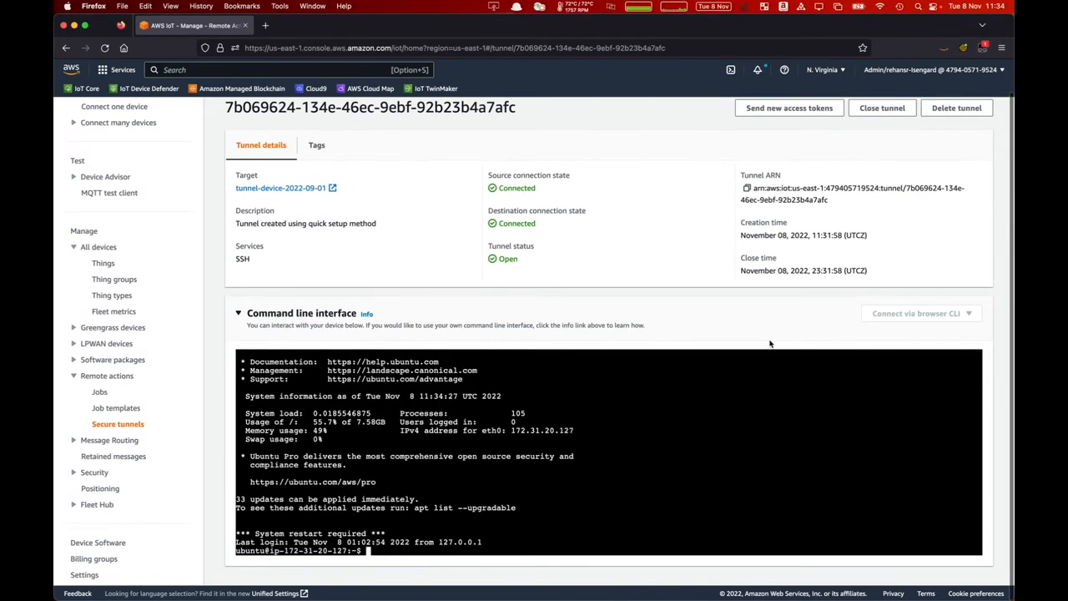
{"action": "mouse_move", "coordinate": [793, 420]}
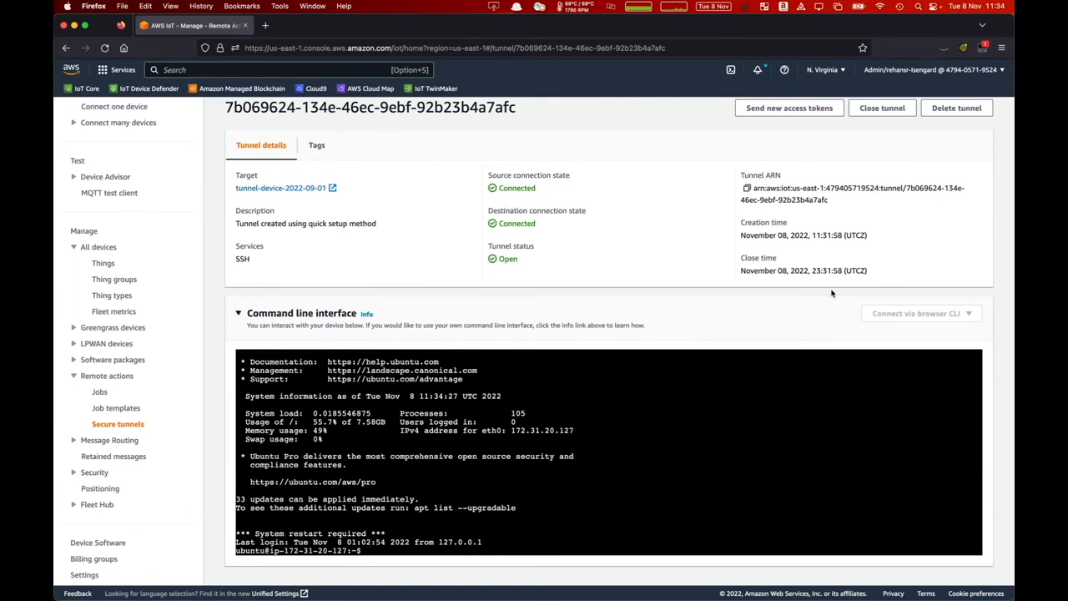
{"action": "mouse_move", "coordinate": [718, 367]}
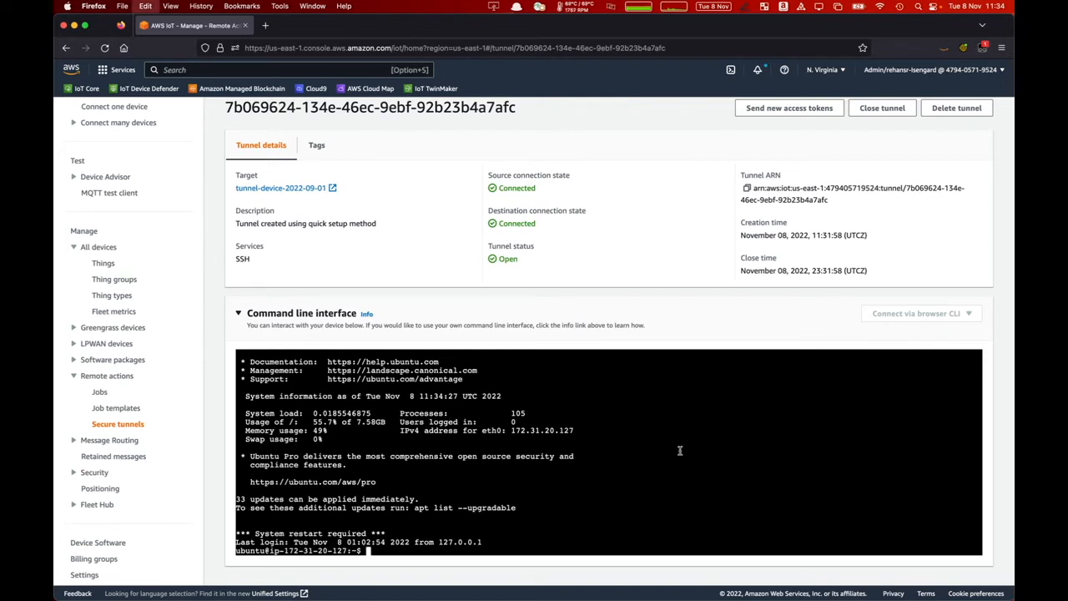
- Run cat /greengrass/v2/logs/aws.greengrass.SecureTunneling.log in the terminal
{"action": "type", "text": "cat /greengrass/v2/logs/aws.greengrass.SecureTunneling.log"}
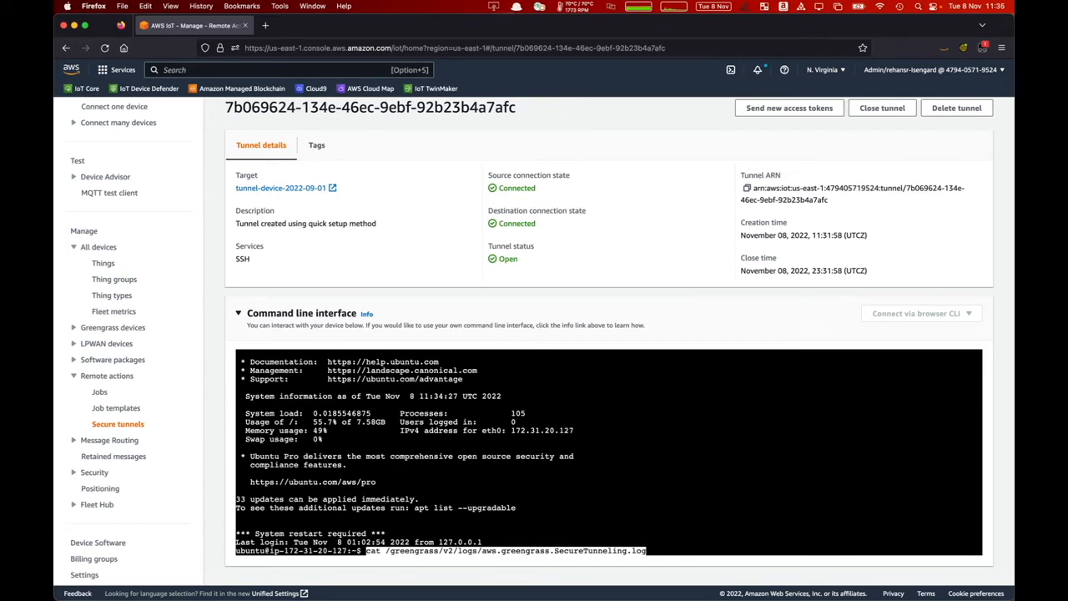
{"action": "key", "text": "Return"}
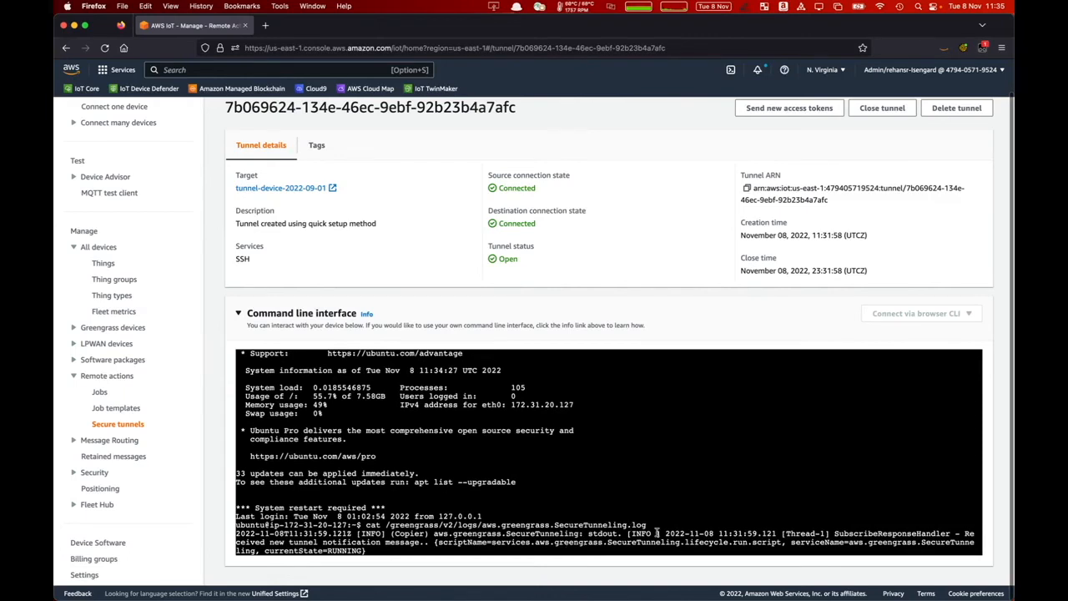
{"action": "mouse_move", "coordinate": [615, 486]}
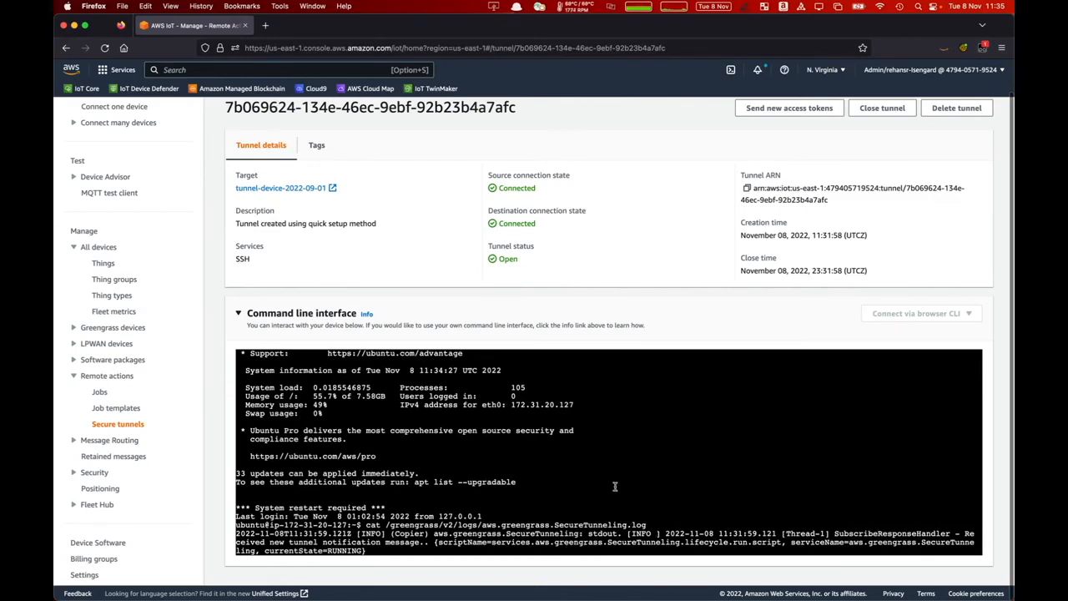
{"action": "mouse_move", "coordinate": [708, 350]}
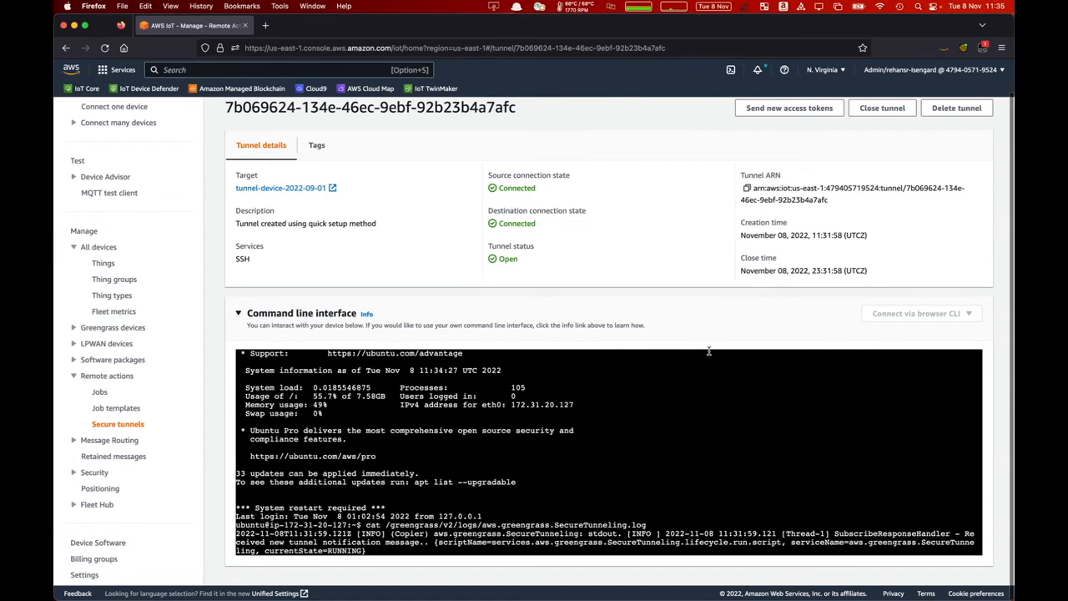
{"action": "mouse_move", "coordinate": [956, 108]}
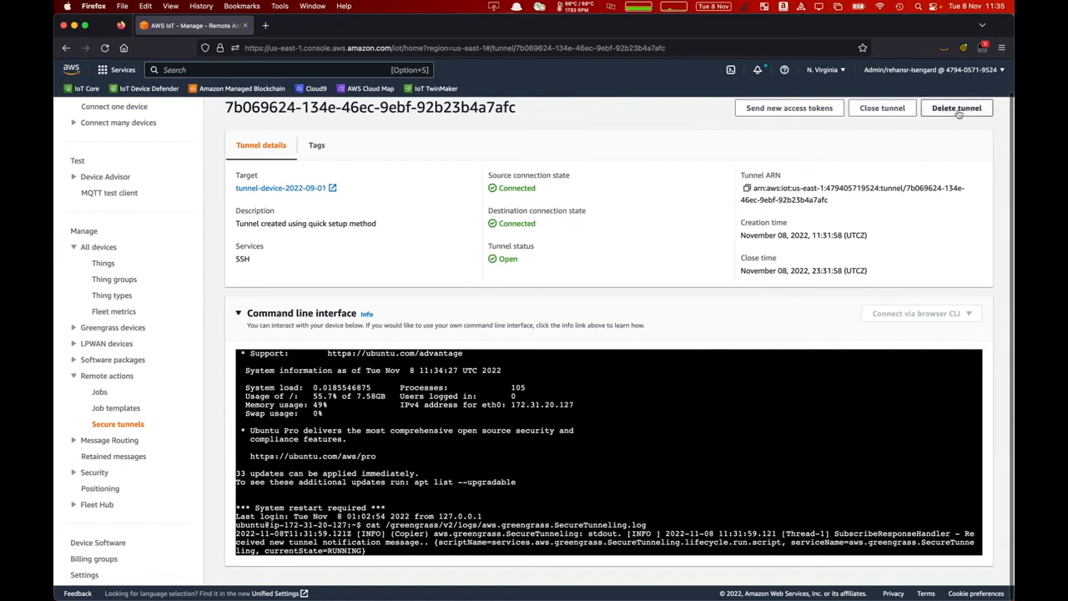
- Delete the tunnel and confirm the permanent deletion
{"action": "left_click", "coordinate": [956, 108]}
{"action": "type", "text": "delete"}
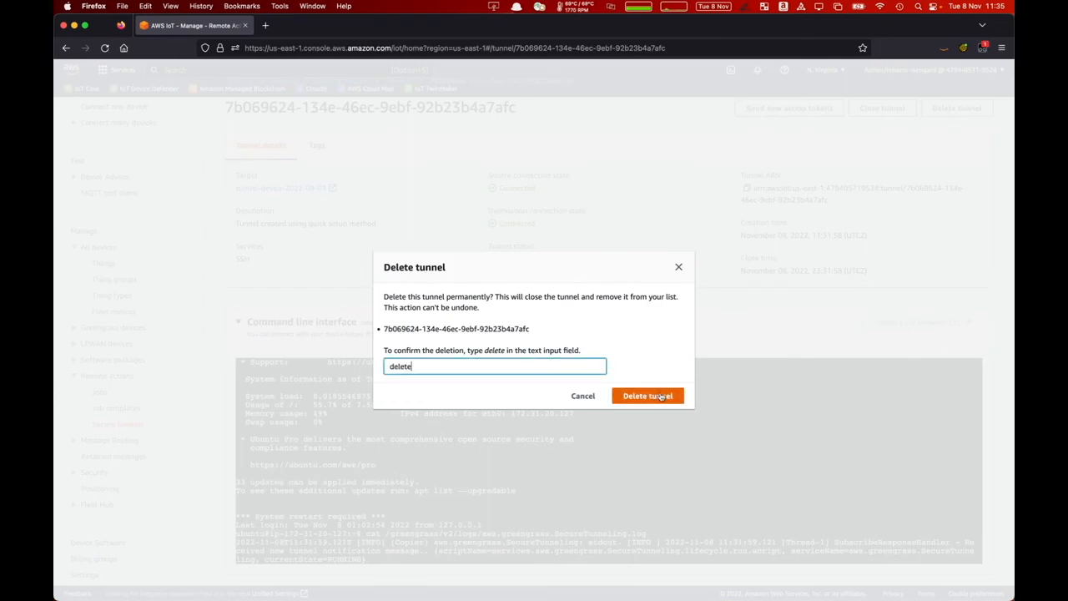
{"action": "left_click", "coordinate": [647, 395]}
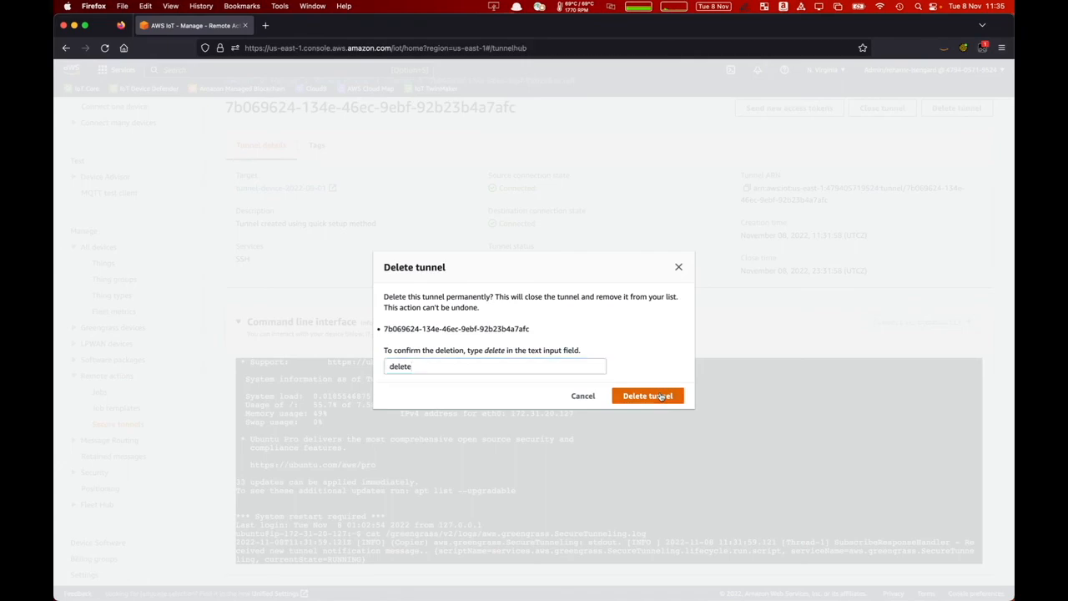
{"action": "left_click", "coordinate": [648, 396]}
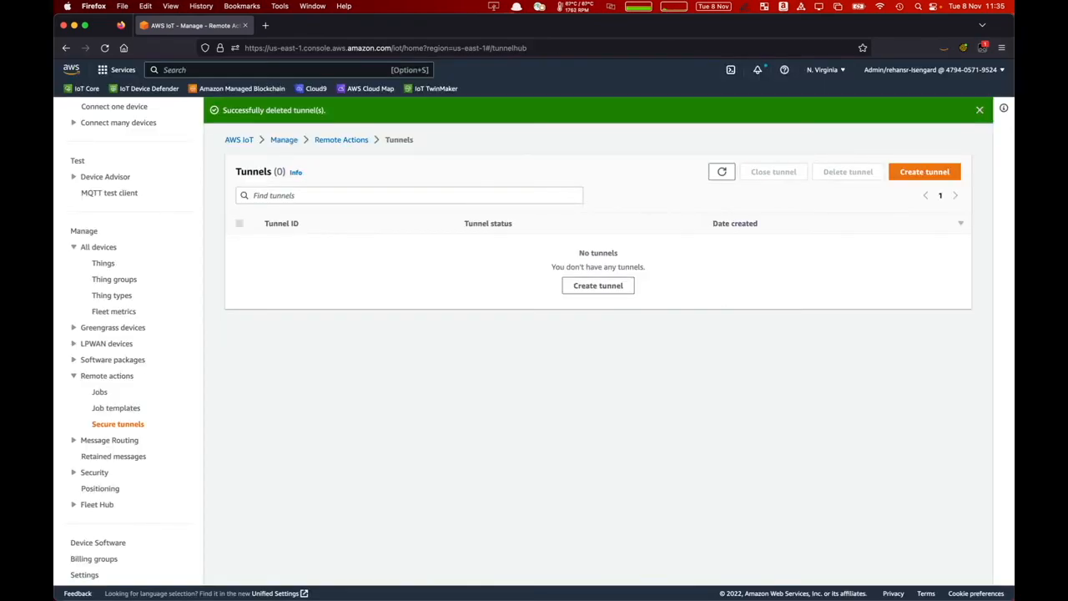